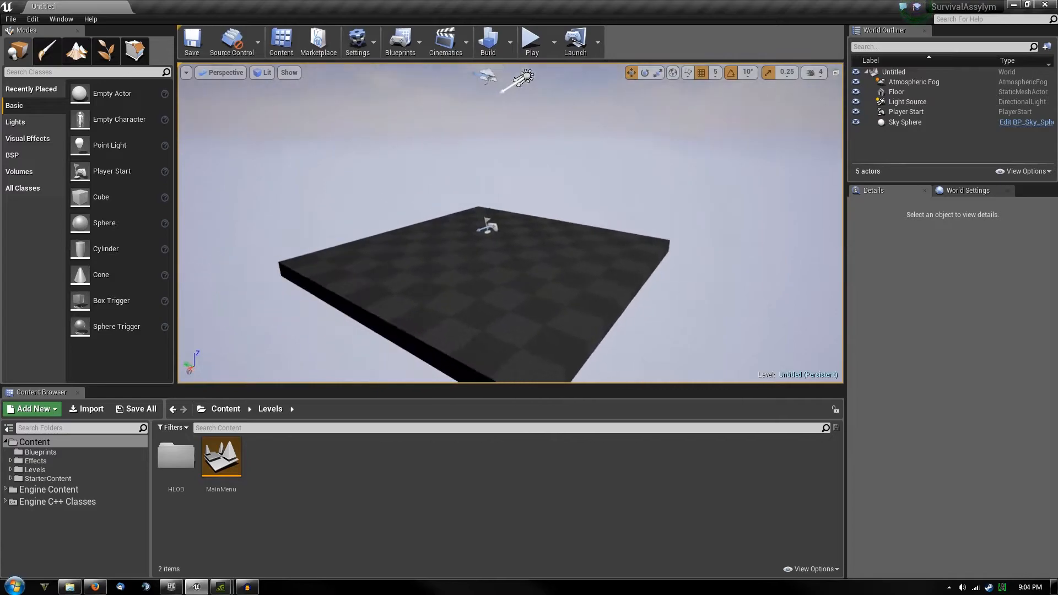
Place a Cube from the Basic tab onto the level's checkered floor.
{"action": "left_click_drag", "start_coordinate": [100, 196], "coordinate": [388, 261]}
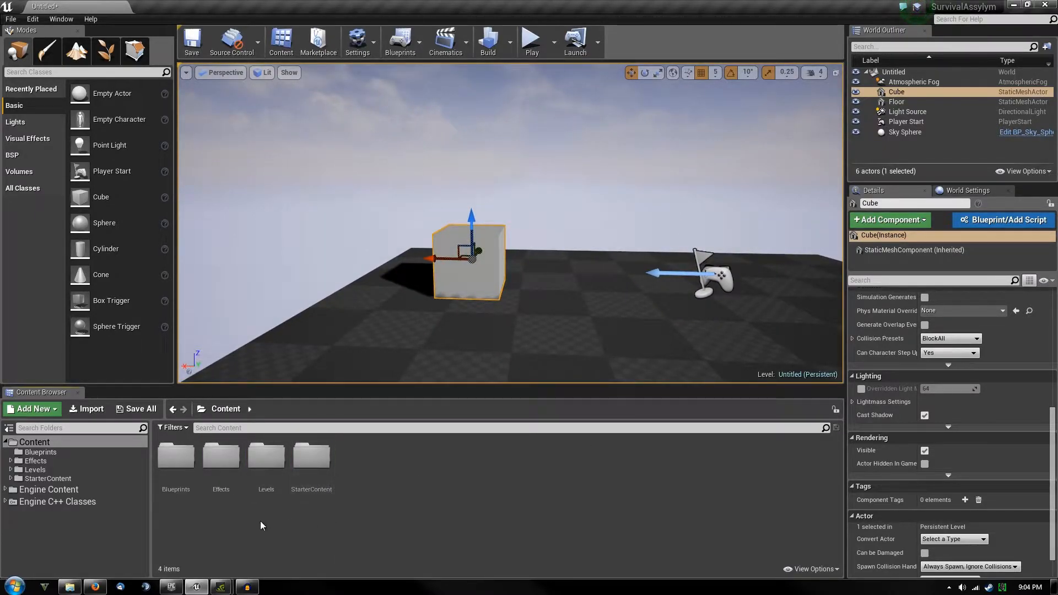
Apply the StarterContent material M_ColorGrid_LowSpec to the cube.
{"action": "double_click", "coordinate": [310, 456]}
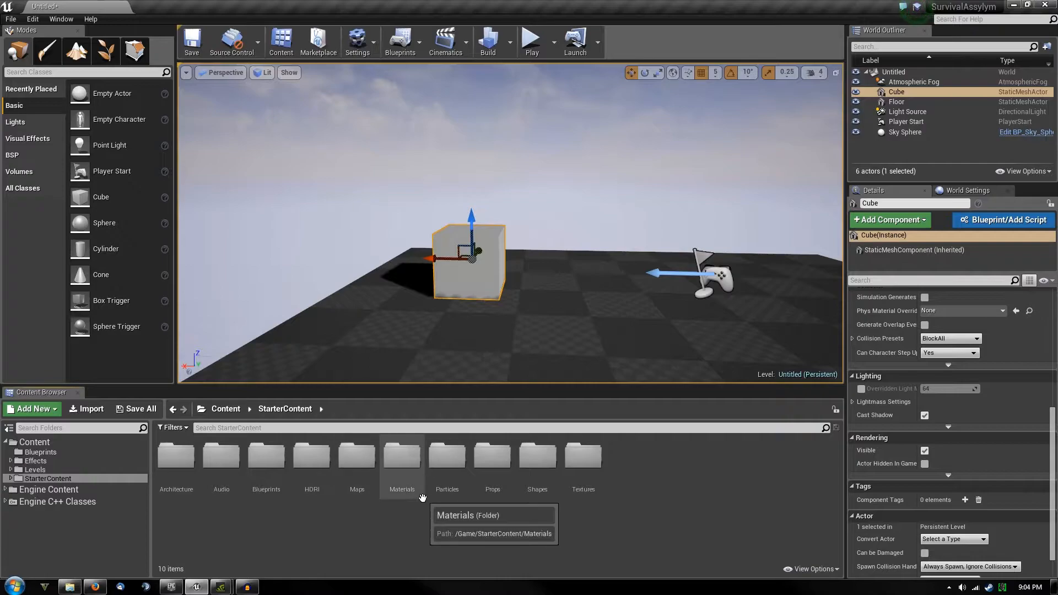
{"action": "double_click", "coordinate": [400, 456]}
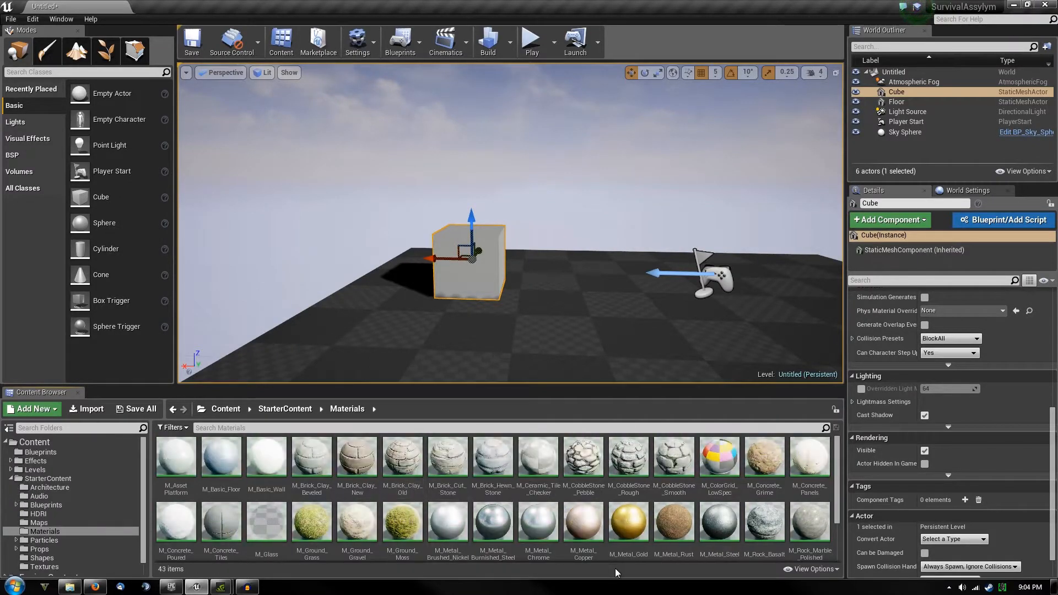
{"action": "scroll", "scroll_direction": "down", "scroll_amount": 3}
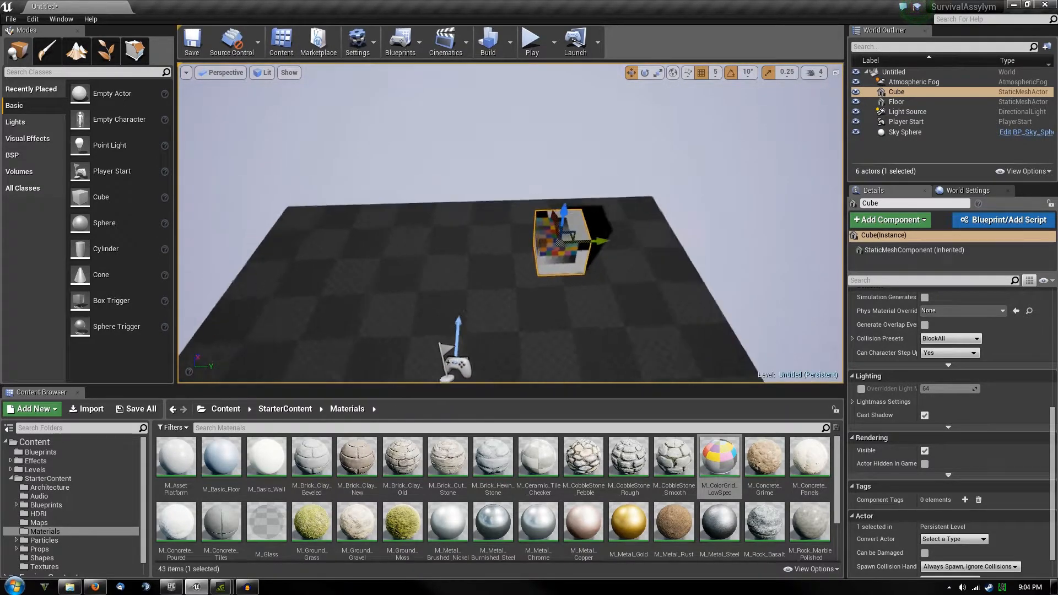
{"action": "left_click", "coordinate": [531, 41]}
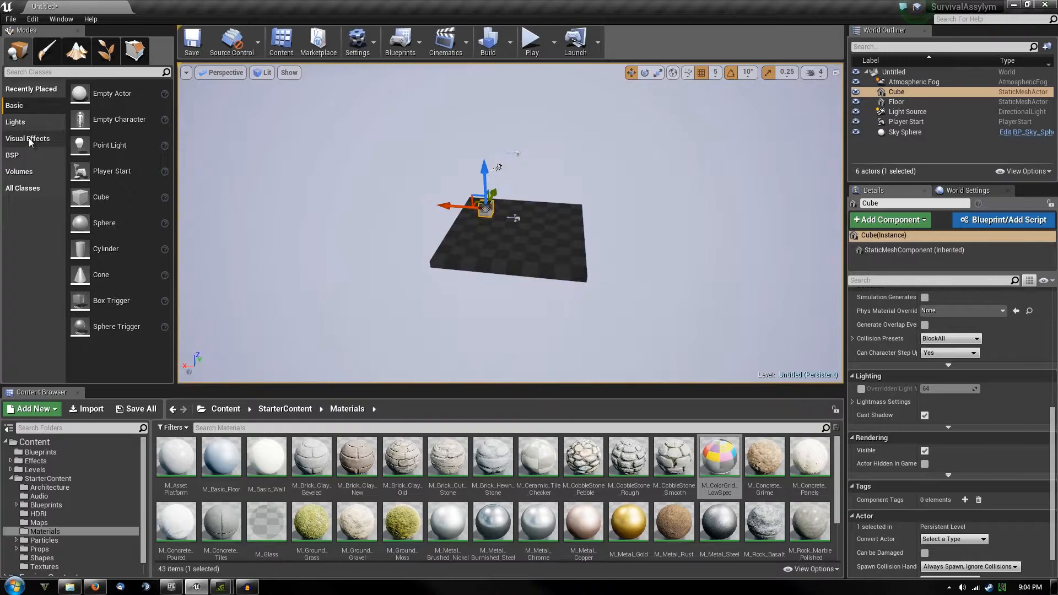
Add a Post Process Volume sized 1000 on X, Y and Z, located at 0,0,0.
{"action": "left_click", "coordinate": [27, 139]}
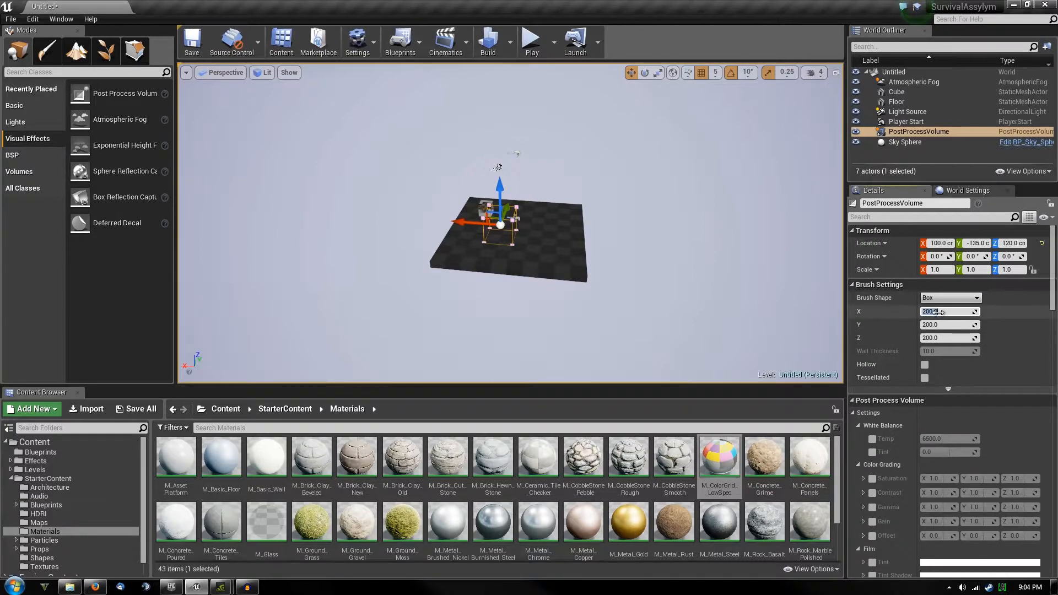
{"action": "type", "text": "100"}
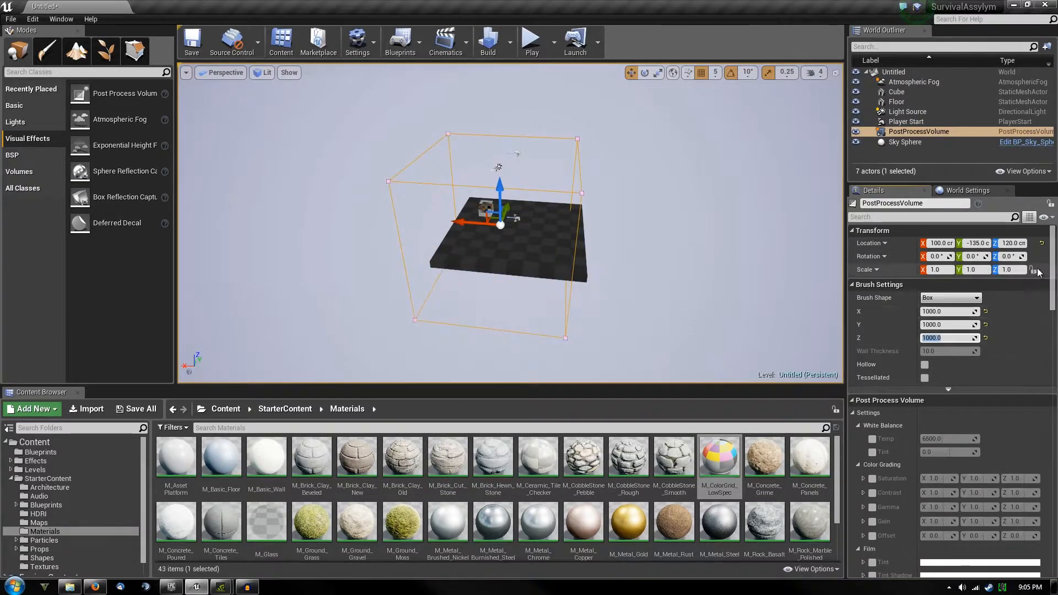
{"action": "left_click", "coordinate": [1043, 243]}
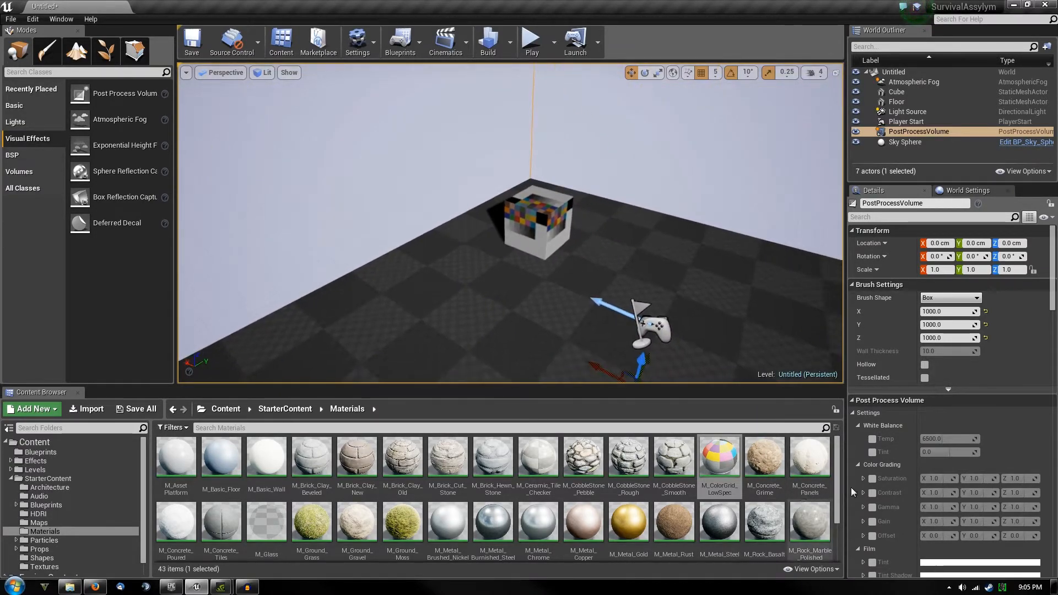
Collapse White Balance and expand the volume's Film settings group in Details.
{"action": "scroll", "scroll_direction": "down", "scroll_amount": 3}
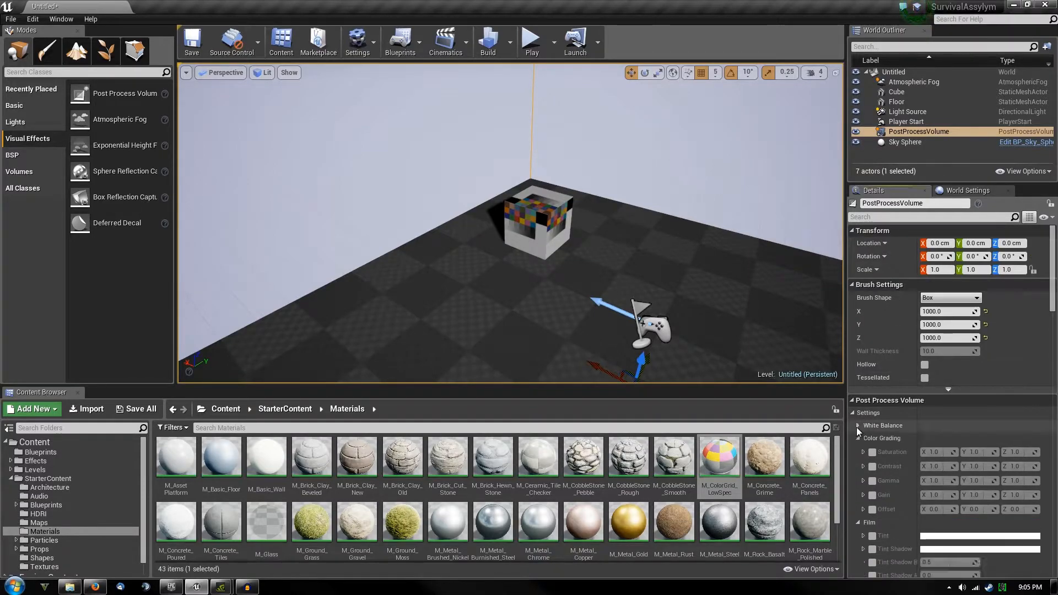
{"action": "left_click", "coordinate": [862, 438]}
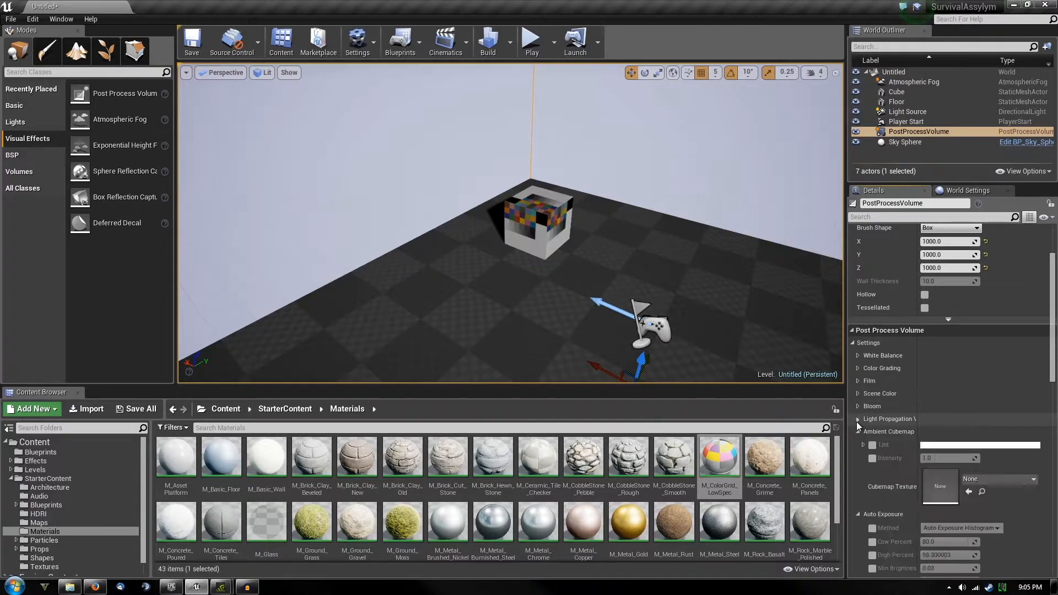
{"action": "scroll", "scroll_direction": "down", "scroll_amount": 3}
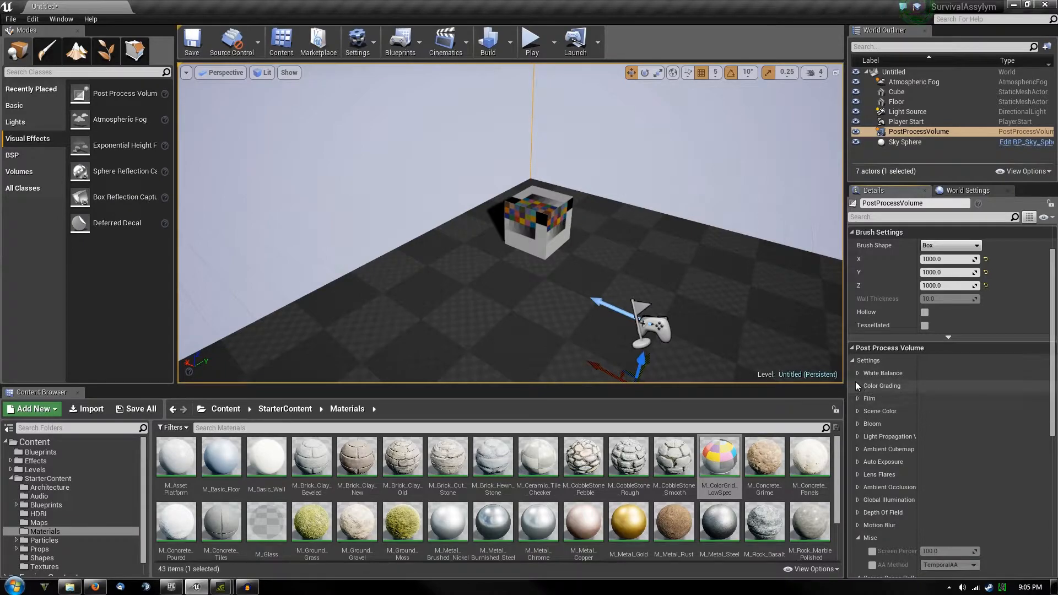
{"action": "left_click", "coordinate": [860, 385]}
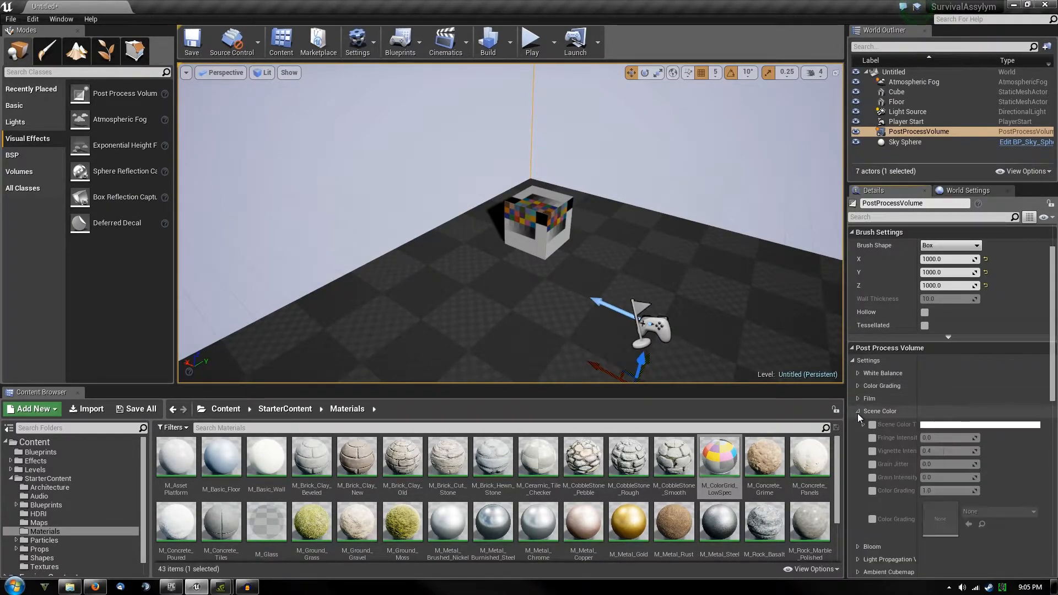
{"action": "left_click", "coordinate": [883, 372]}
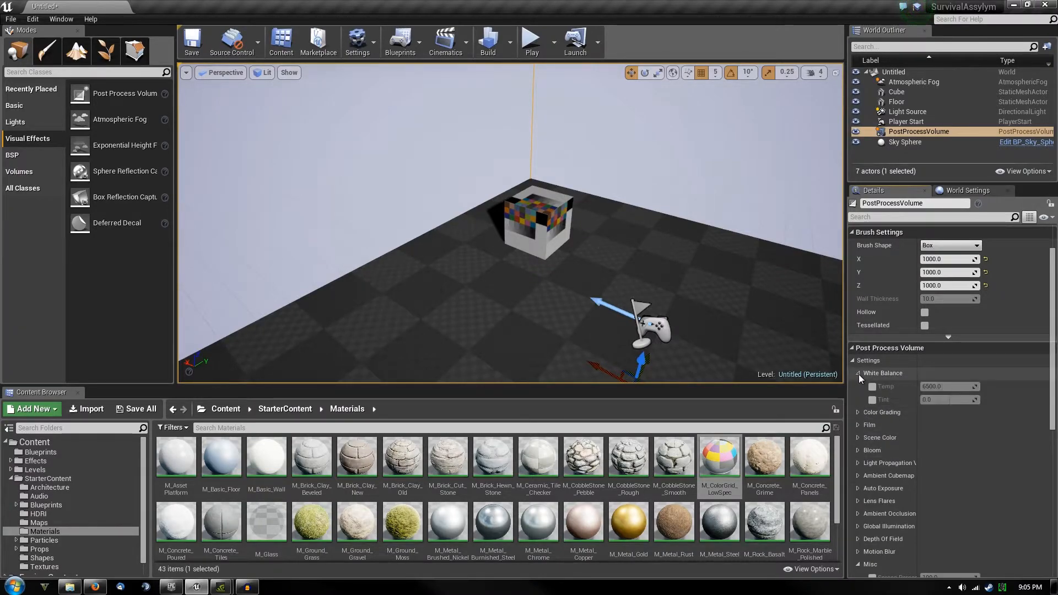
{"action": "left_click", "coordinate": [857, 372]}
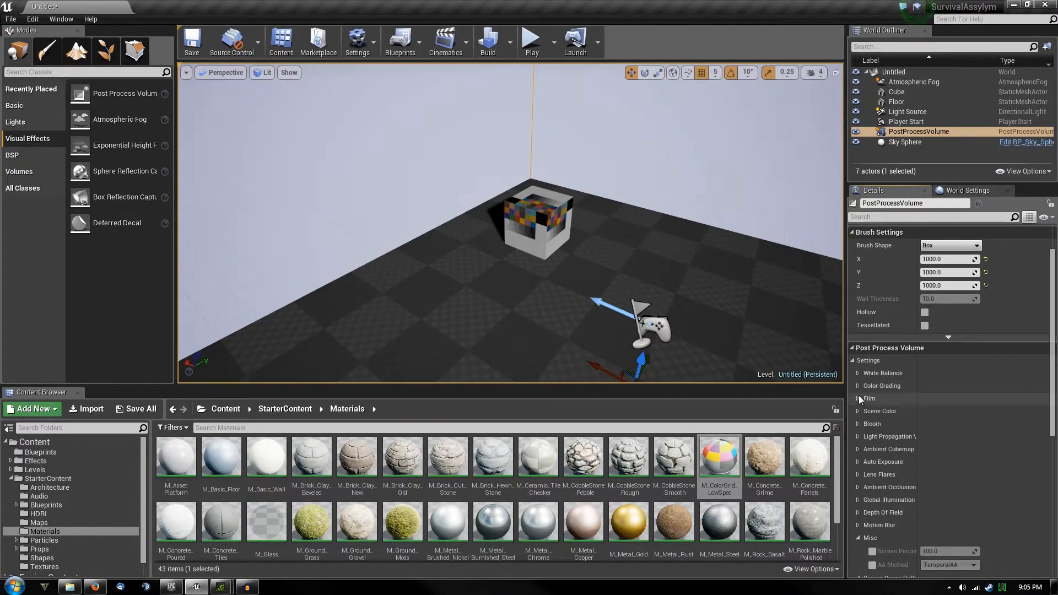
{"action": "left_click", "coordinate": [857, 398]}
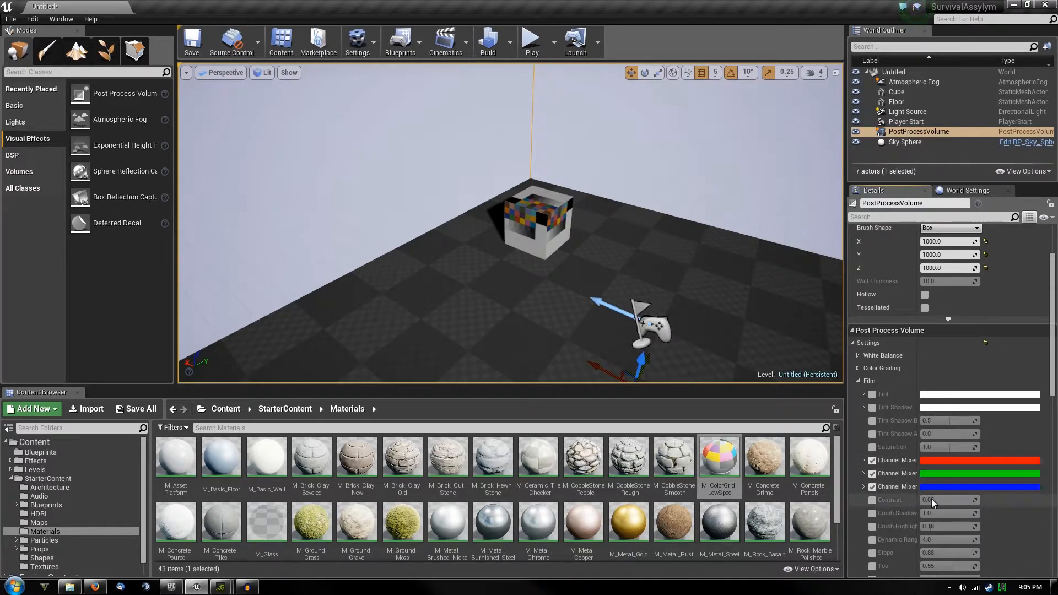
Enable the red, green and blue Film channel mixers and set each to white.
{"action": "left_click", "coordinate": [980, 460]}
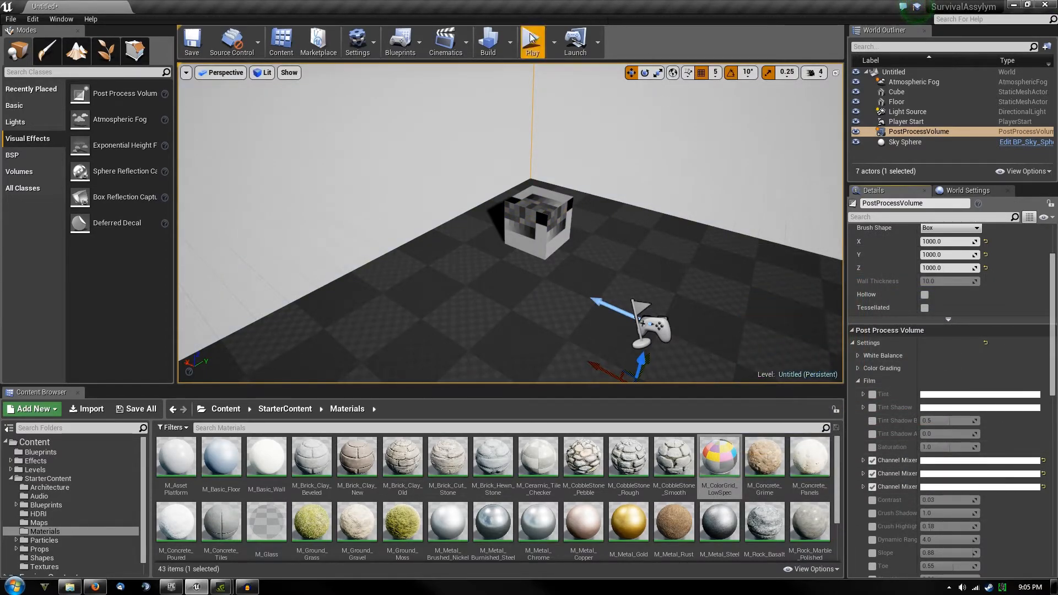
Play the level in the editor viewport to check the greyscale look.
{"action": "left_click", "coordinate": [531, 38]}
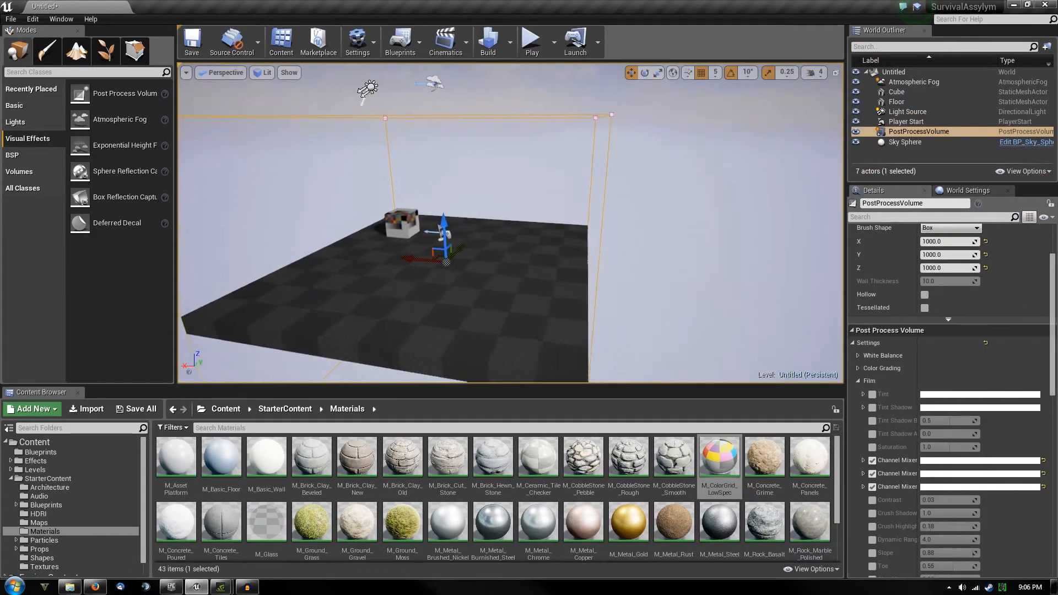
{"action": "left_click", "coordinate": [530, 37]}
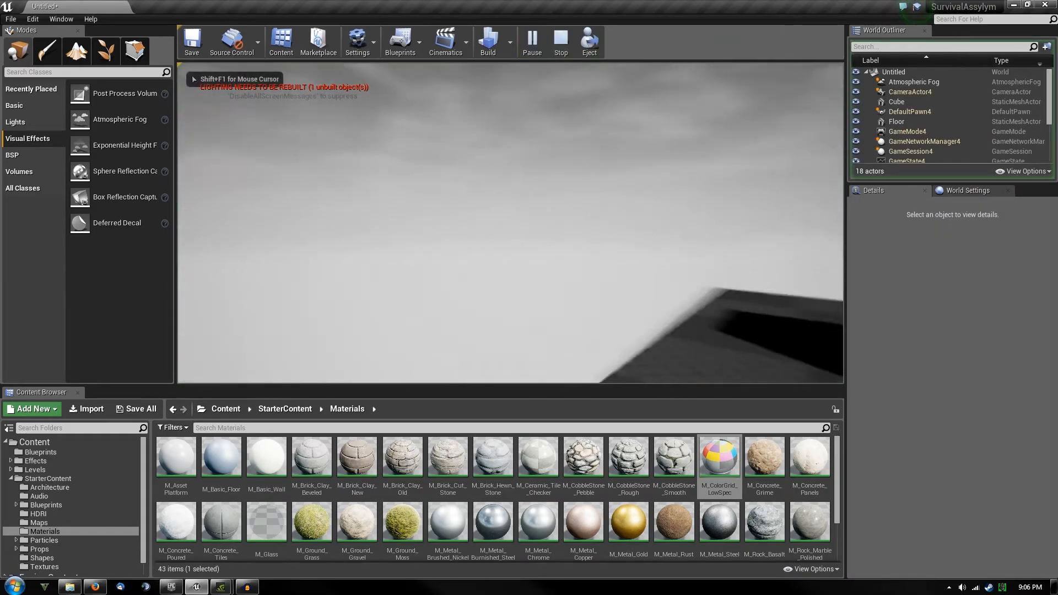